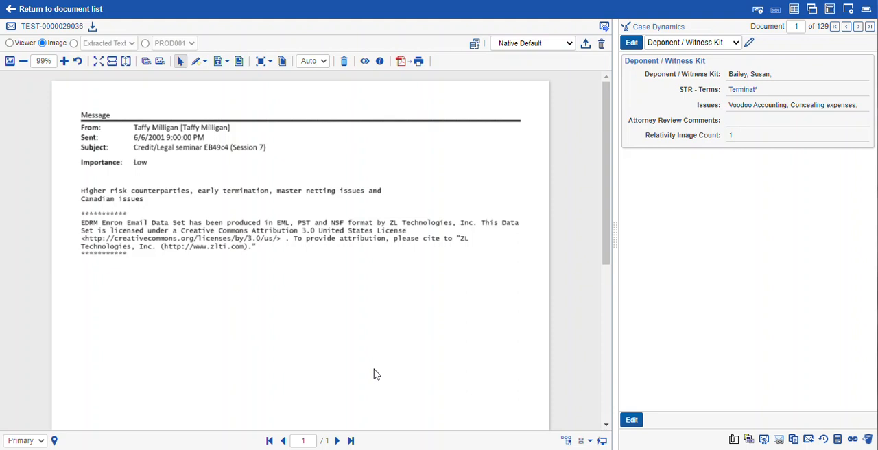
mouse_move(411, 77)
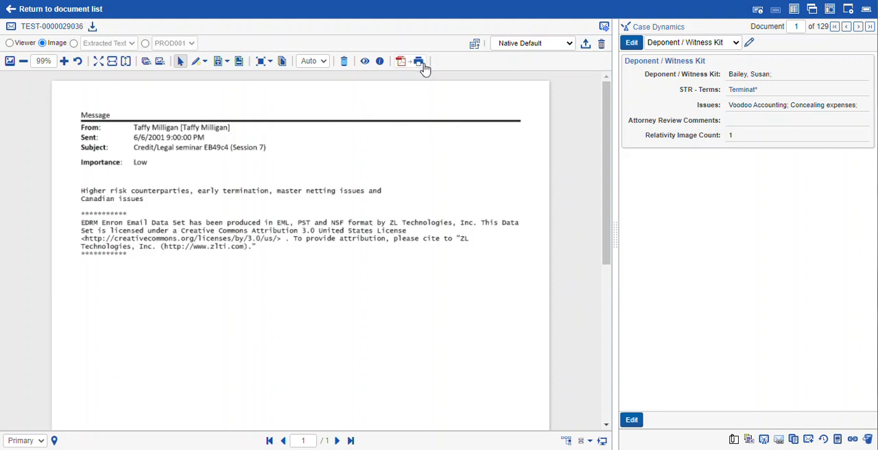
mouse_move(419, 61)
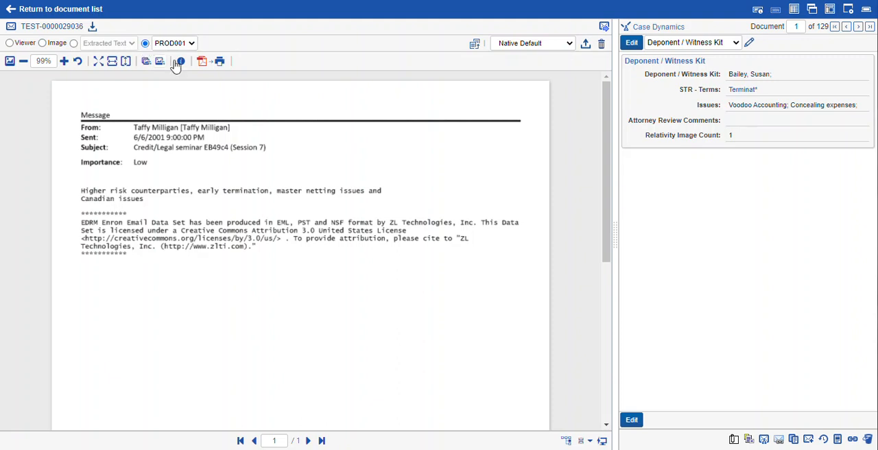
mouse_move(220, 60)
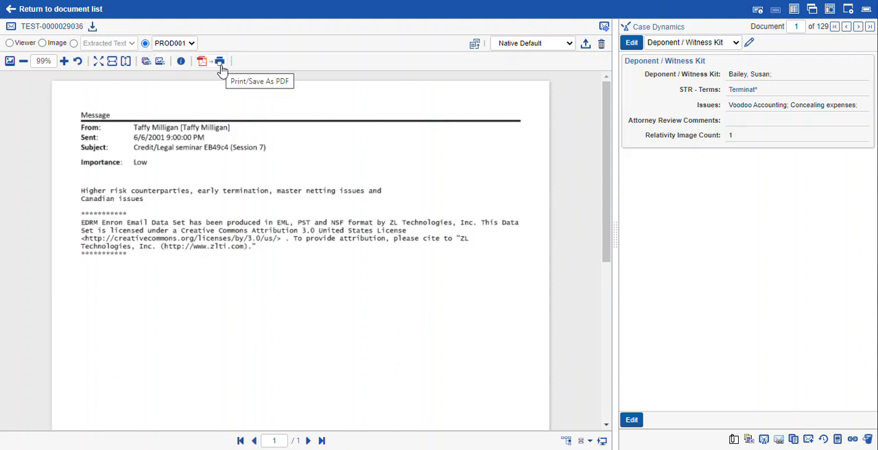
mouse_move(276, 134)
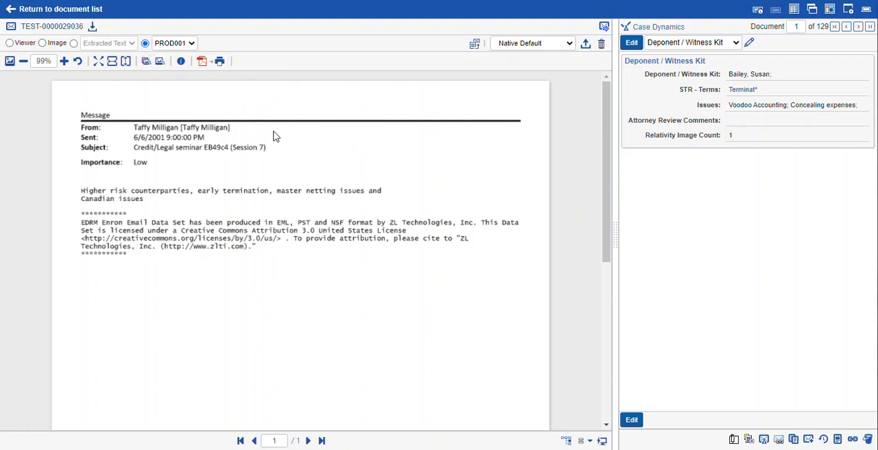
mouse_move(187, 74)
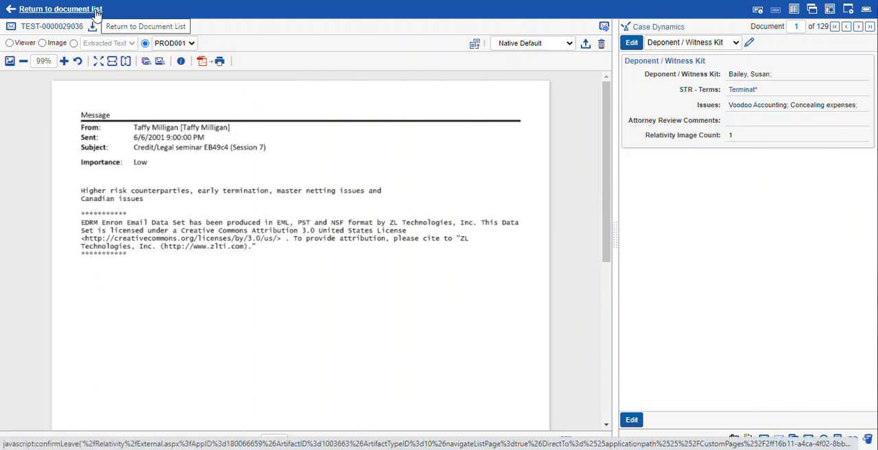
Return to the document list and launch Print/Save As PDF for all 129 documents
left_click(55, 9)
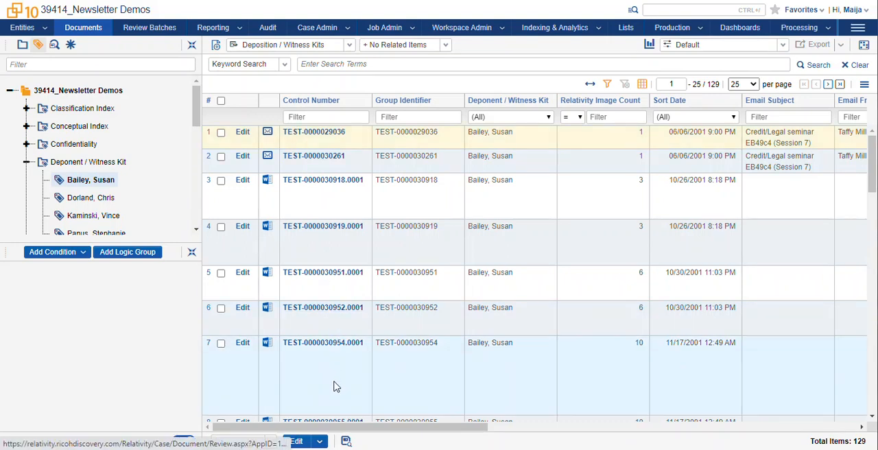
left_click(318, 442)
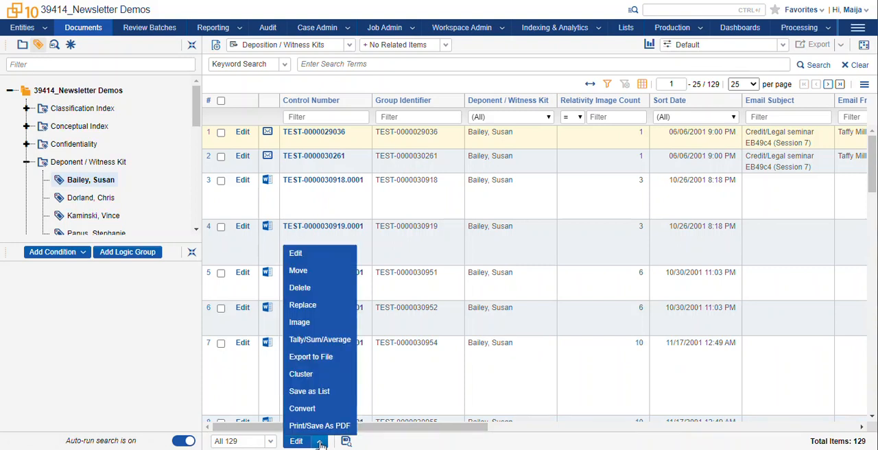
mouse_move(320, 426)
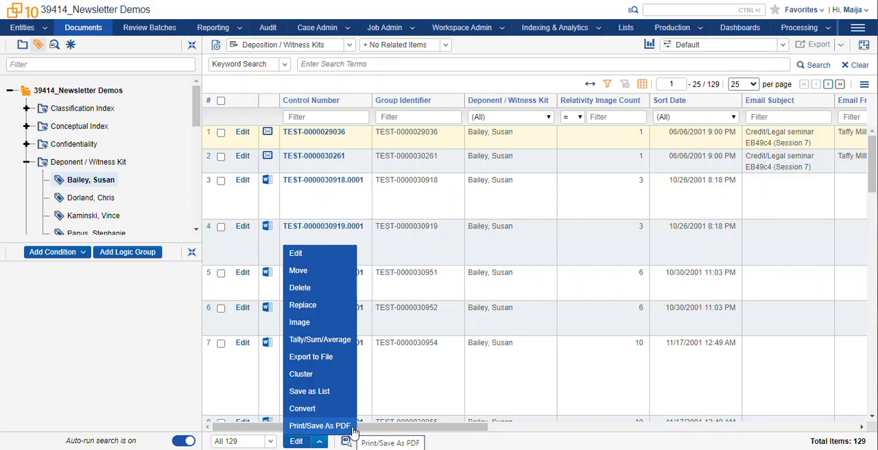
left_click(318, 425)
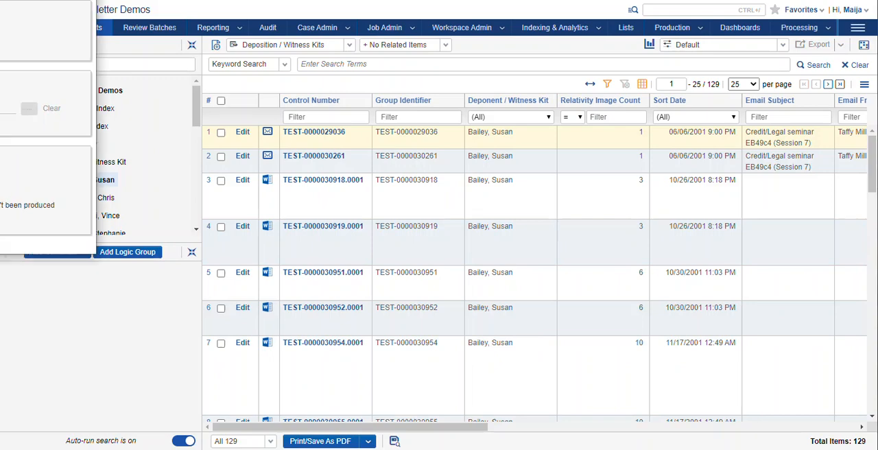
left_click(320, 441)
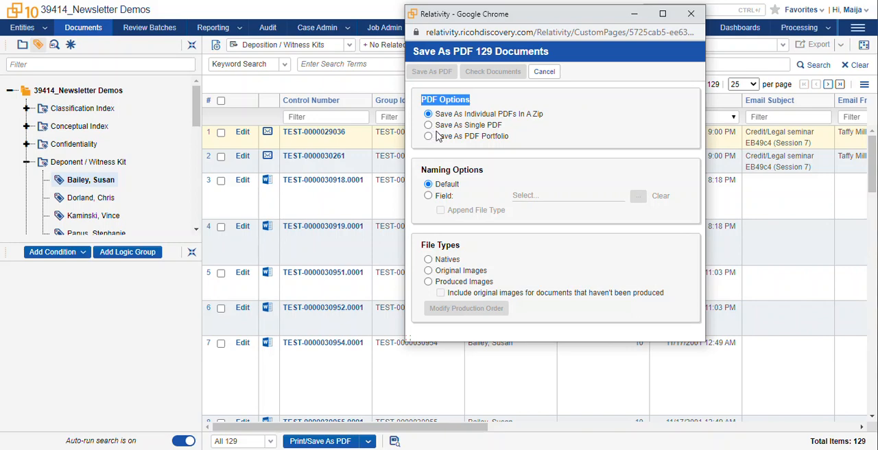
mouse_move(456, 134)
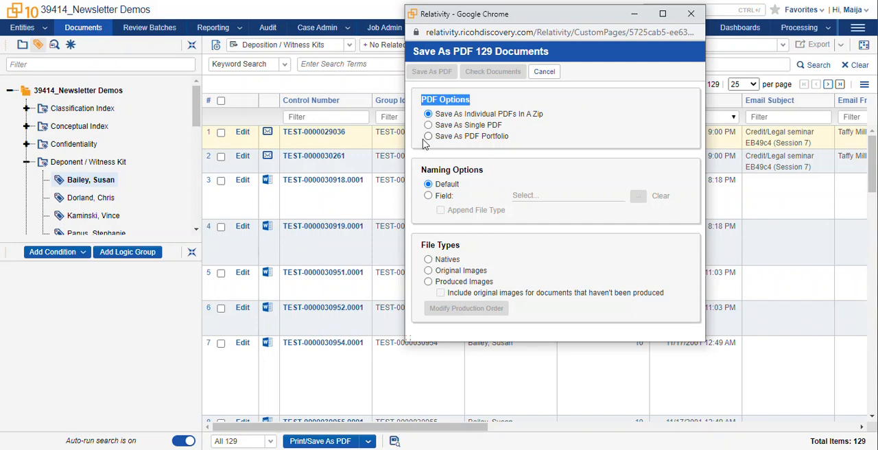
left_click(428, 136)
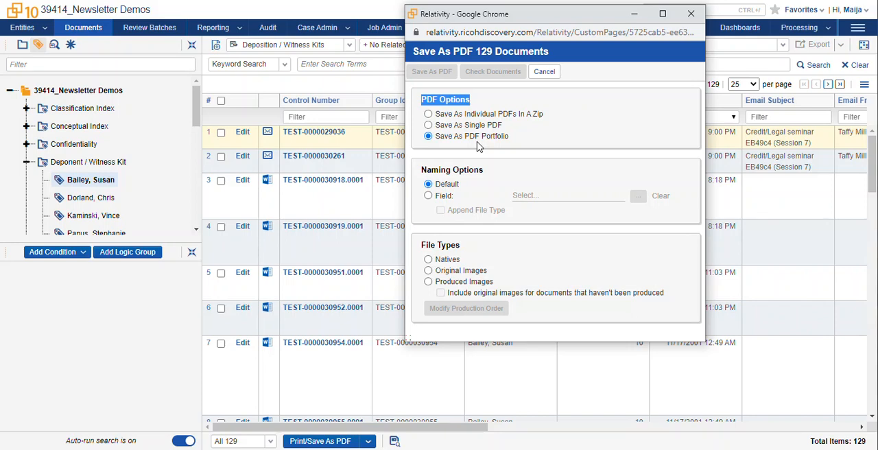
left_click(428, 112)
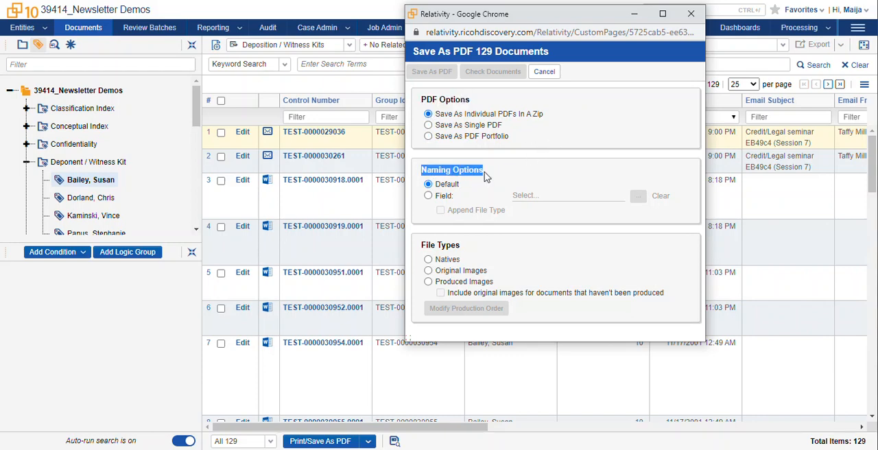
mouse_move(514, 189)
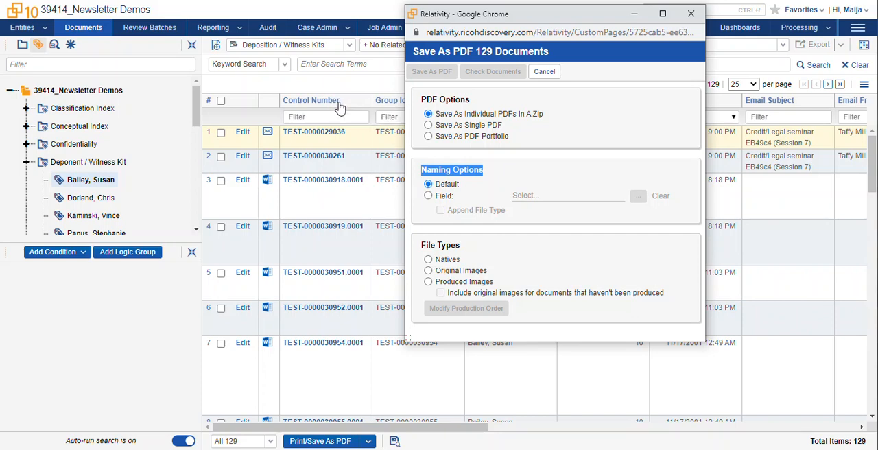
mouse_move(336, 107)
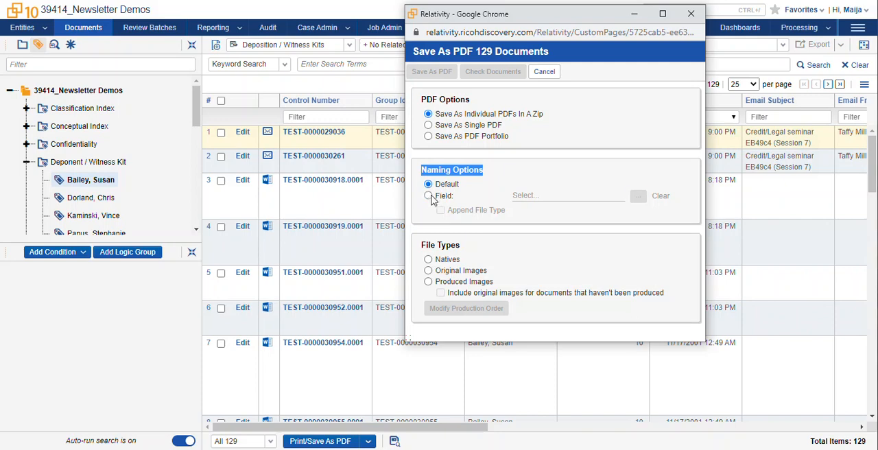
Set PDF naming to Field and confirm Bates Beg as the naming field
left_click(428, 194)
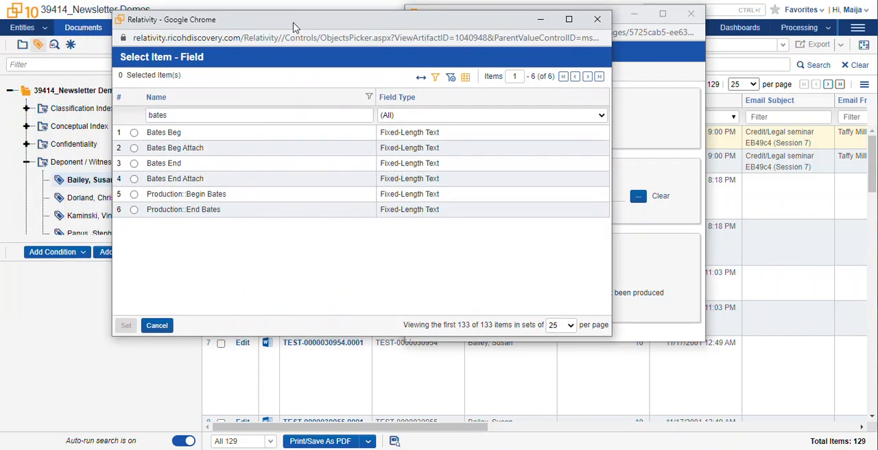
left_click(134, 132)
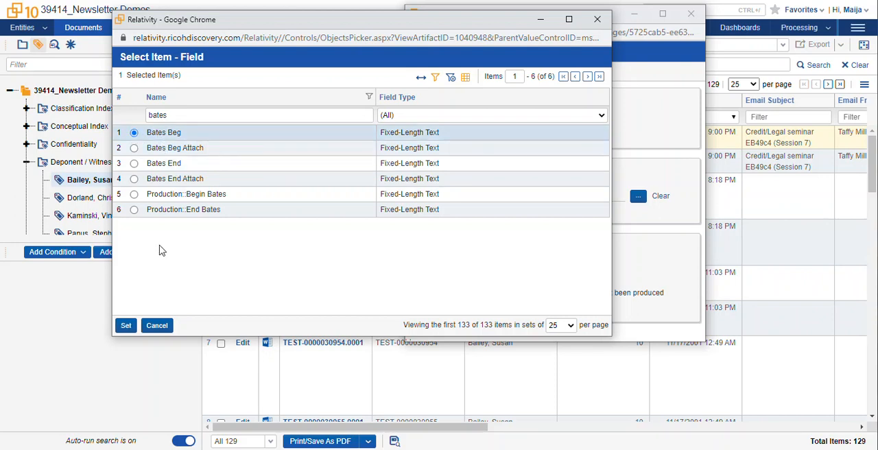
mouse_move(126, 325)
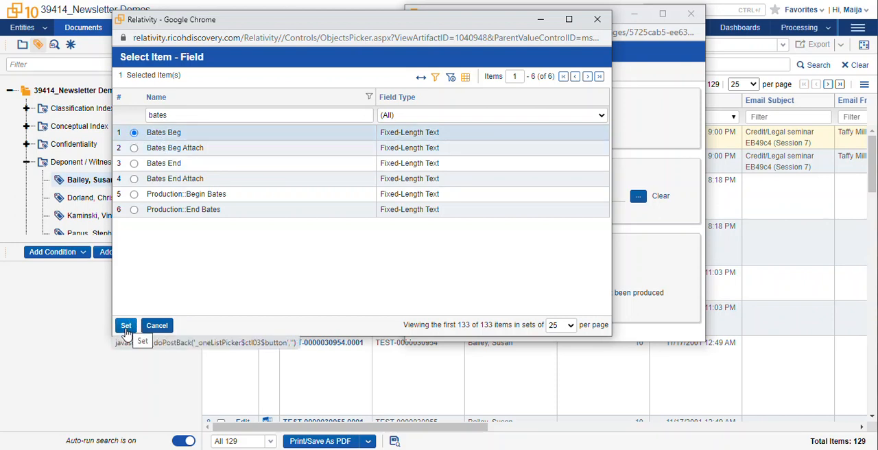
left_click(126, 325)
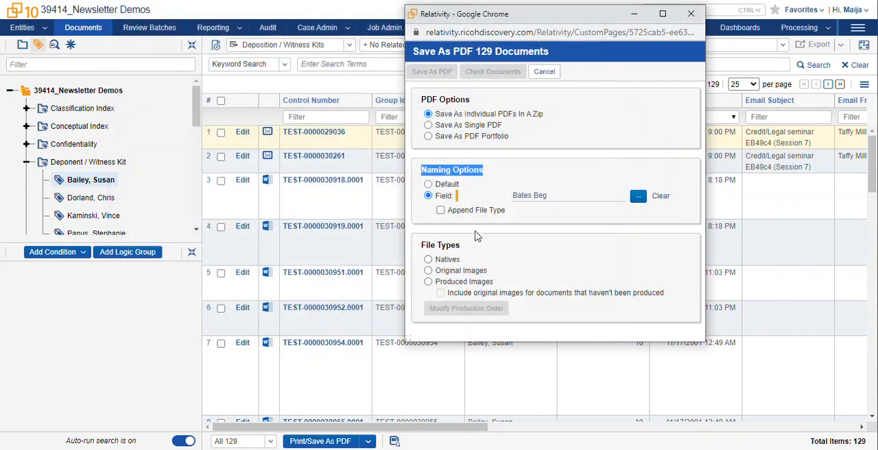
mouse_move(423, 246)
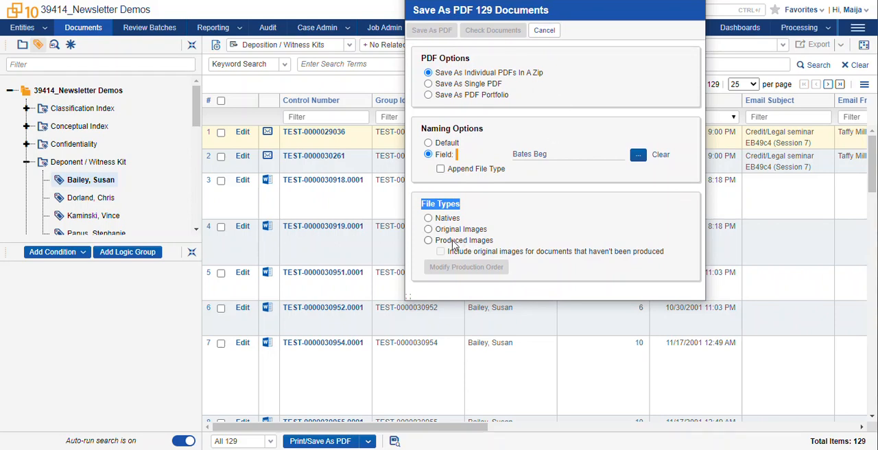
Choose Natives, then Original Images, as the PDF source file type
left_click(429, 218)
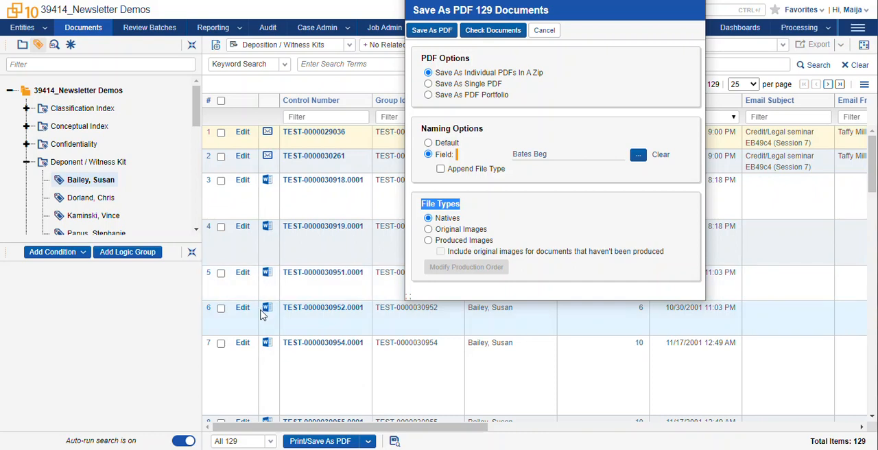
mouse_move(269, 318)
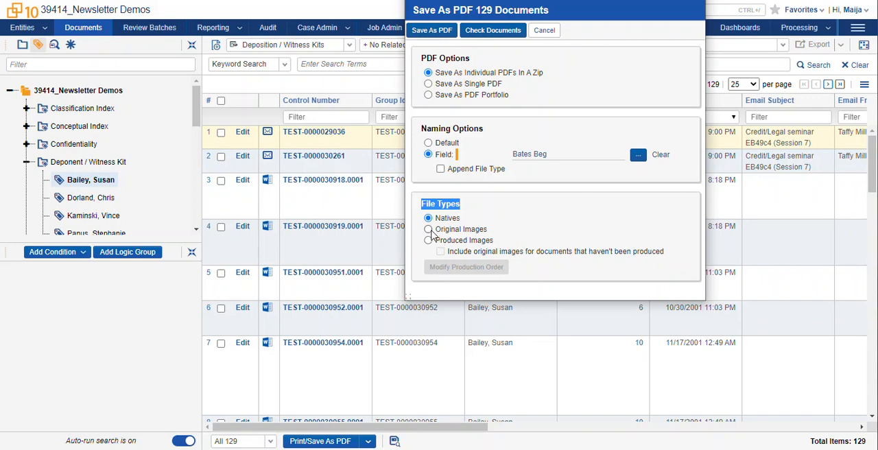
left_click(428, 229)
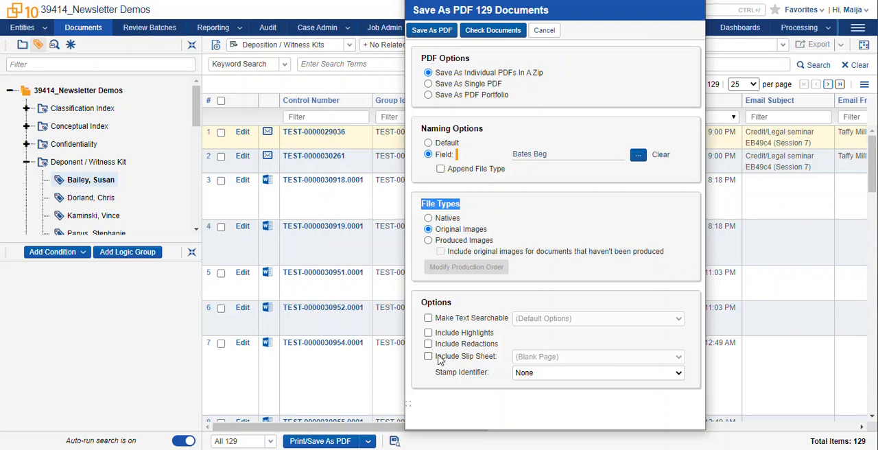
mouse_move(435, 361)
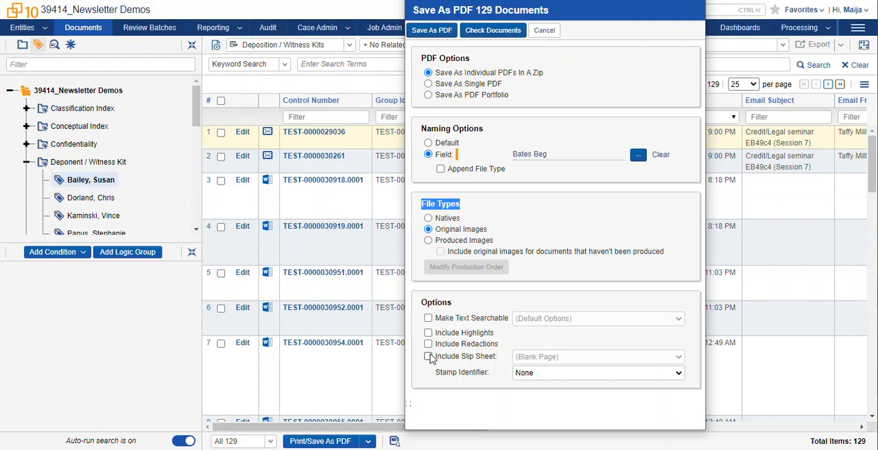
Include a slip sheet and select the Deponent / Witness Kit layout
left_click(429, 357)
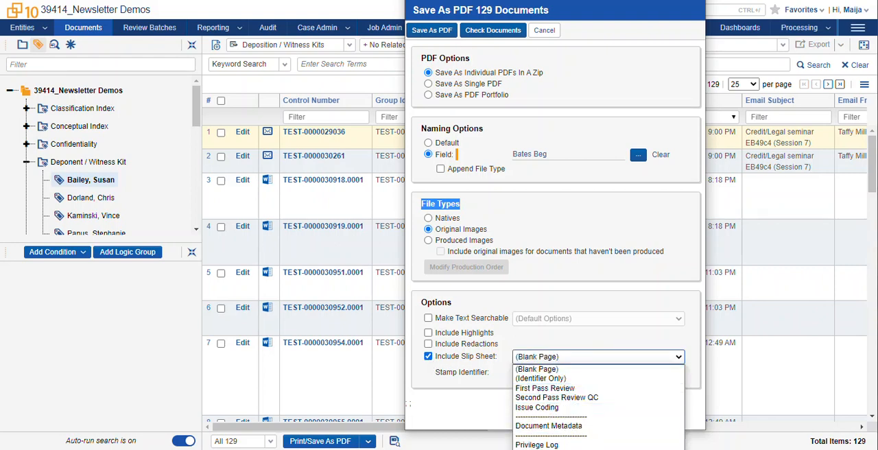
left_click(538, 370)
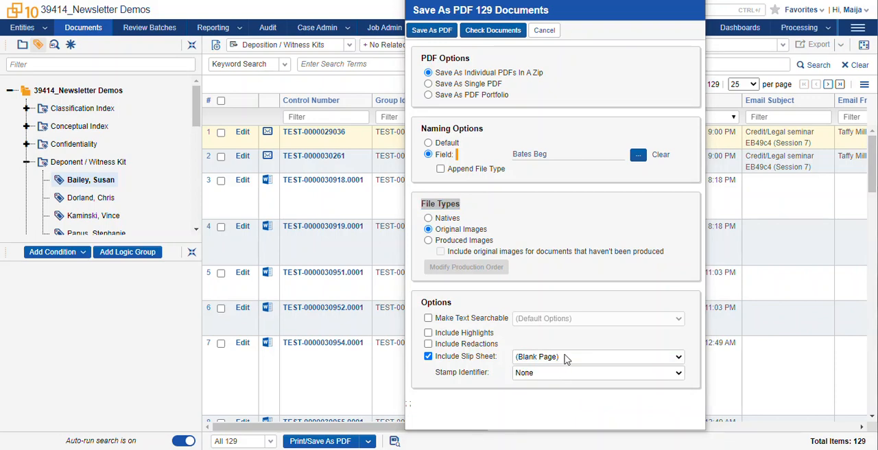
left_click(597, 356)
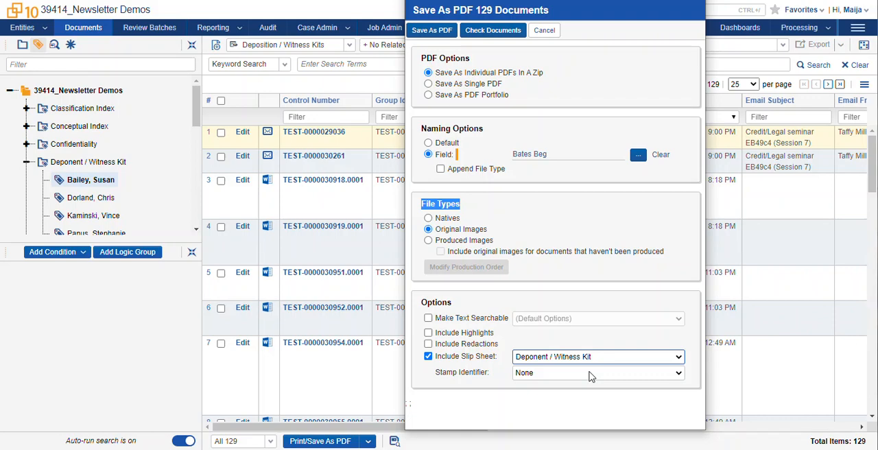
mouse_move(459, 382)
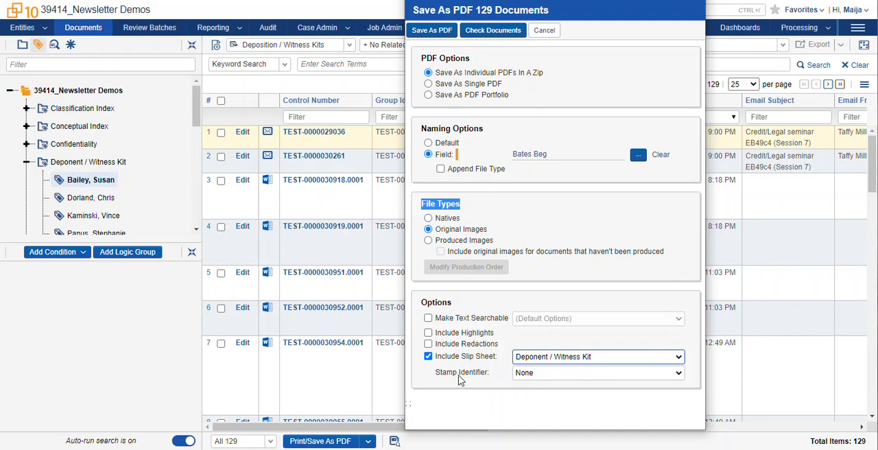
left_click(597, 373)
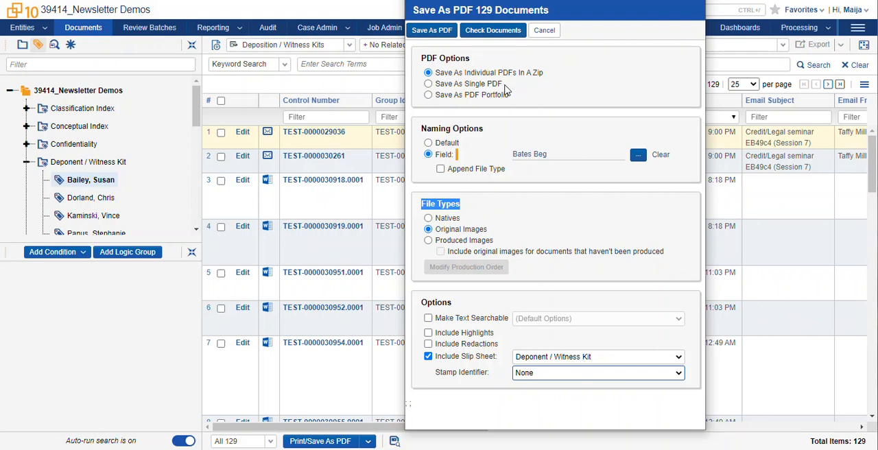
Switch to a single PDF and stamp pages with the Document Identifier at bottom right
left_click(428, 84)
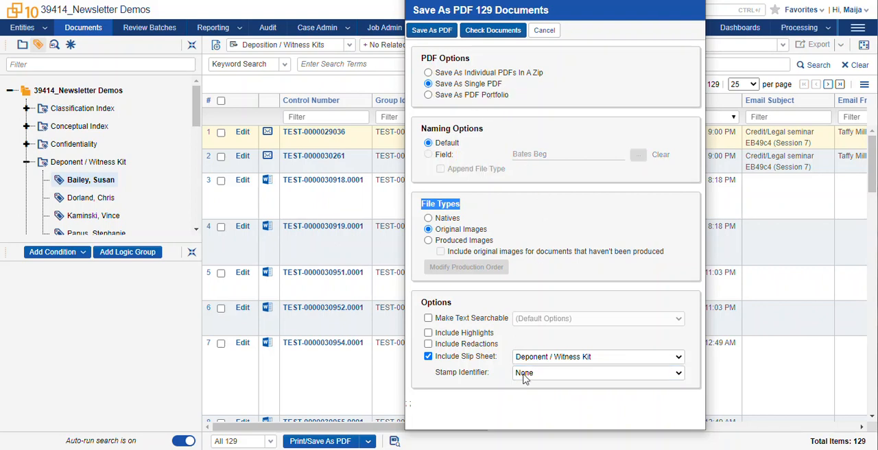
left_click(597, 373)
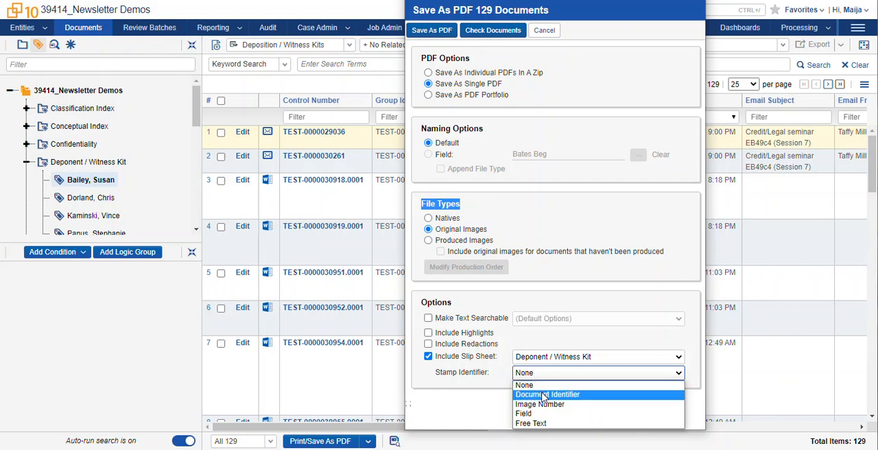
mouse_move(540, 403)
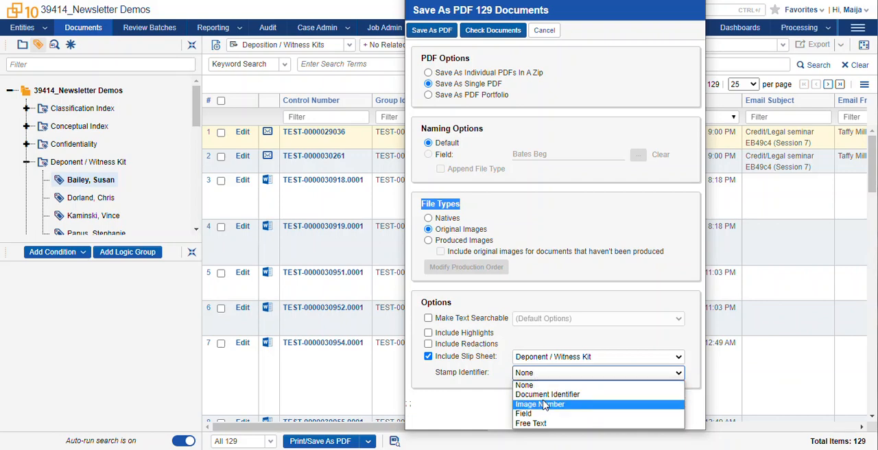
mouse_move(546, 395)
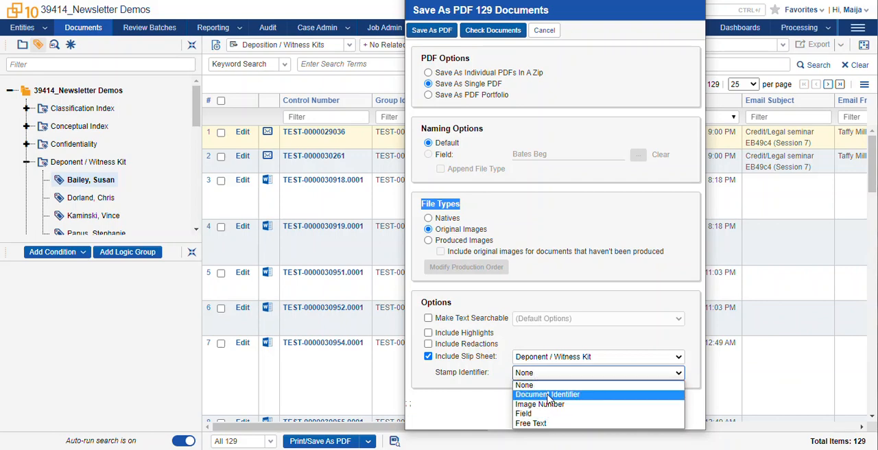
left_click(546, 394)
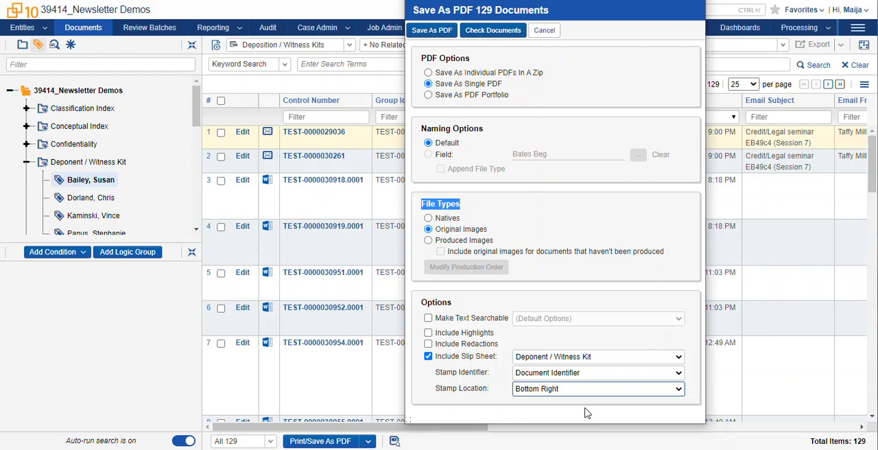
mouse_move(535, 255)
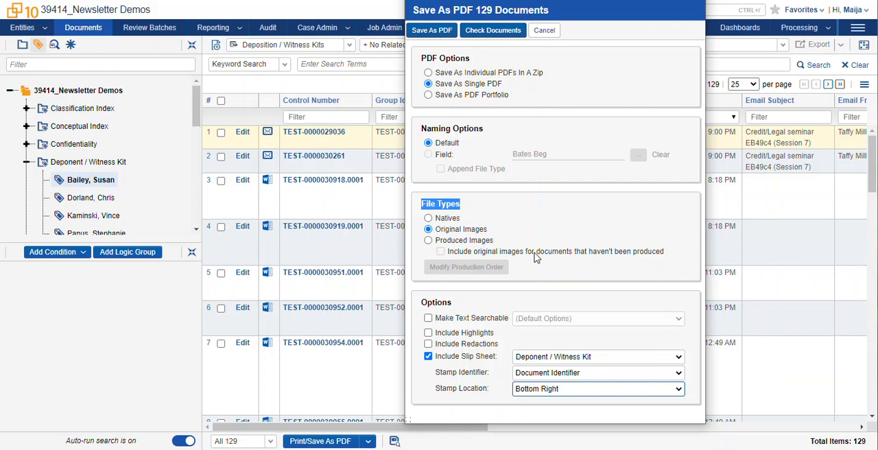
left_click(428, 356)
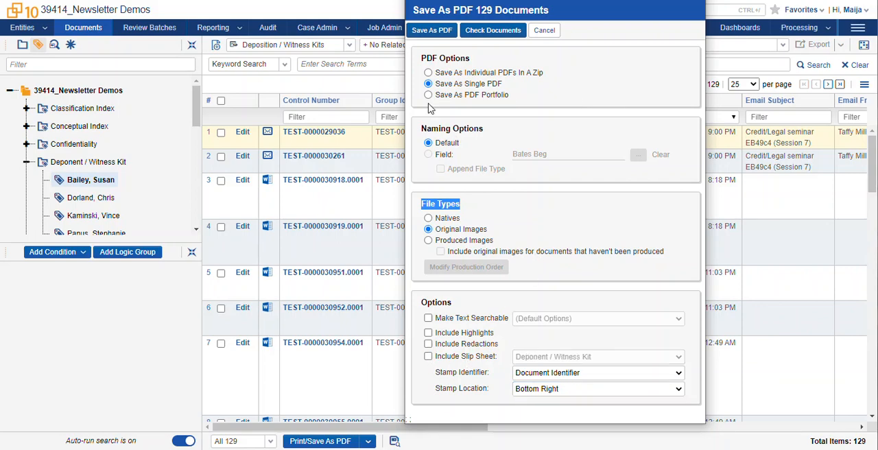
Choose Save As Individual PDFs In A Zip sourced from Produced Images
left_click(428, 71)
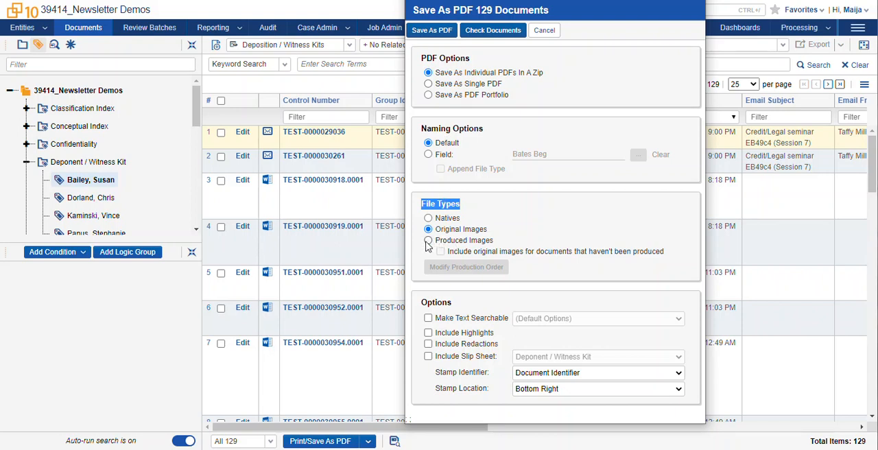
left_click(428, 240)
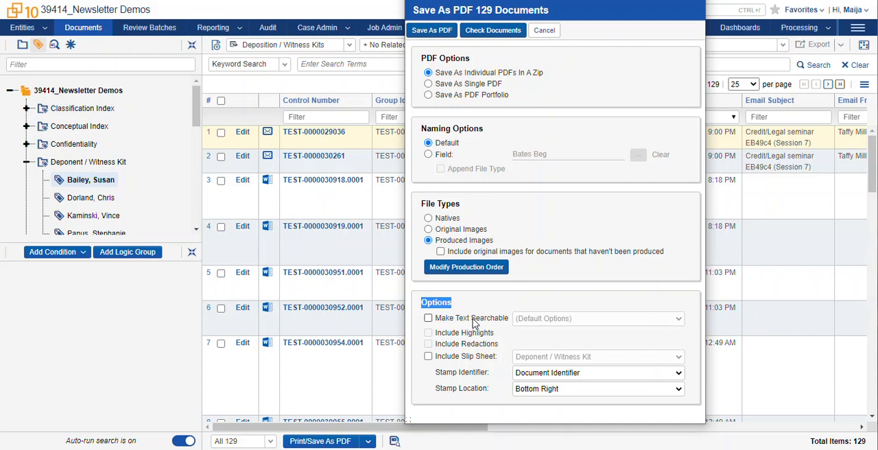
mouse_move(488, 321)
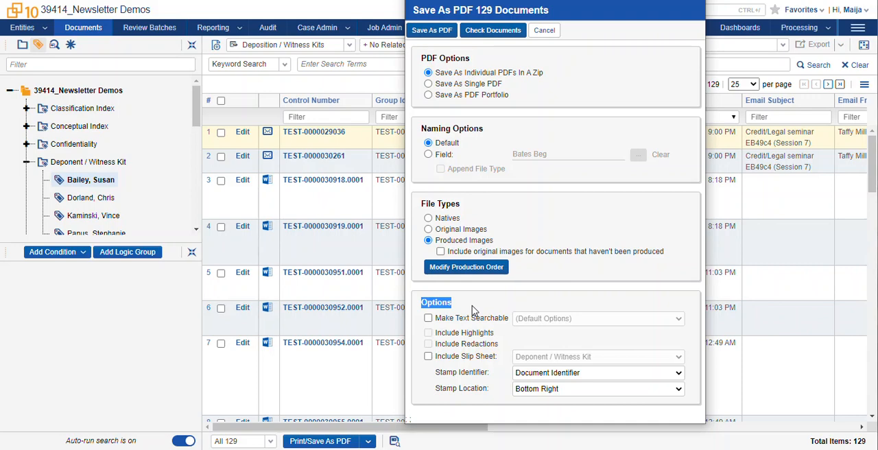
mouse_move(452, 351)
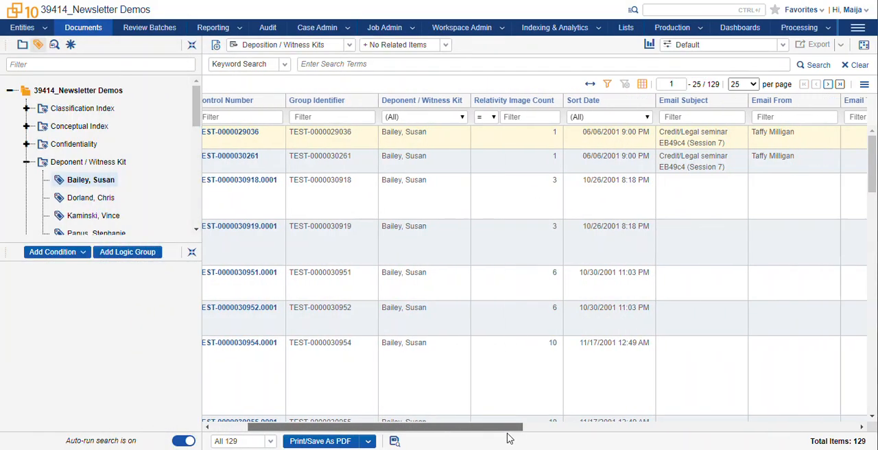
Scroll the document list columns and reopen the Print/Save As PDF settings
scroll("right", 3)
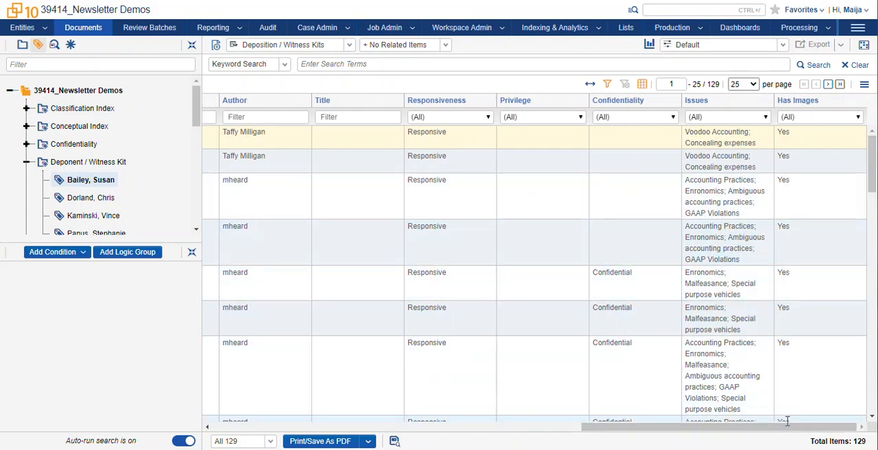
left_click(395, 442)
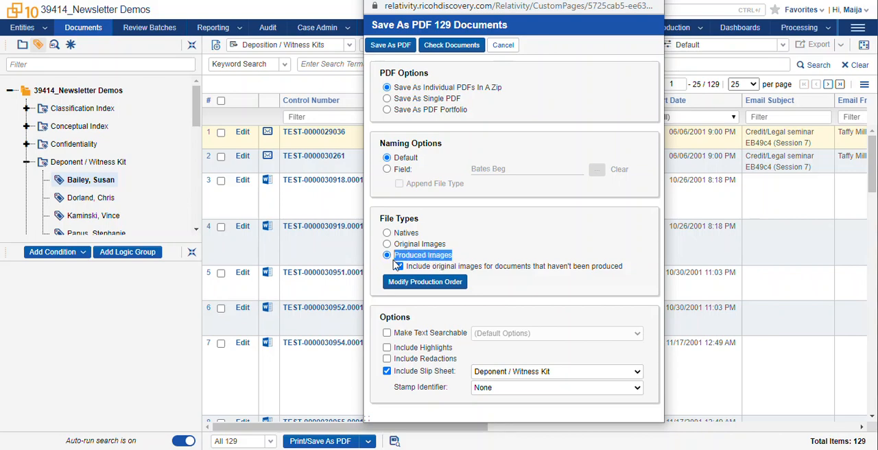
Toggle including original images for unproduced documents, then select Original Images as file type
left_click(398, 266)
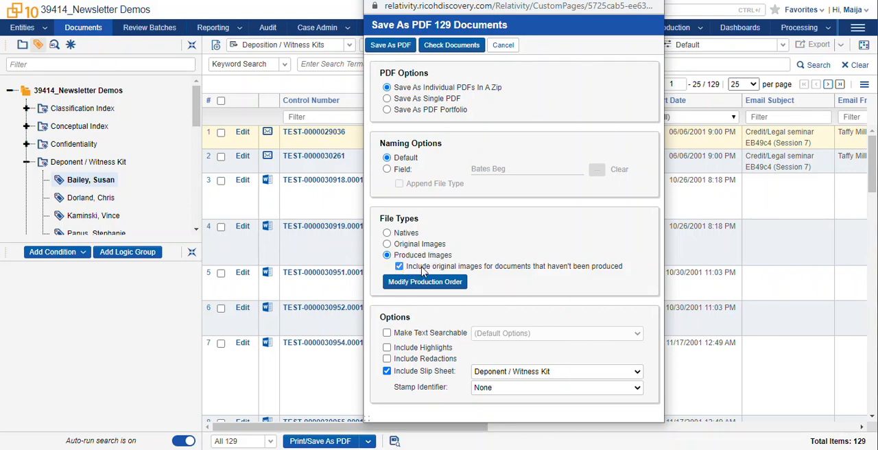
left_click(400, 266)
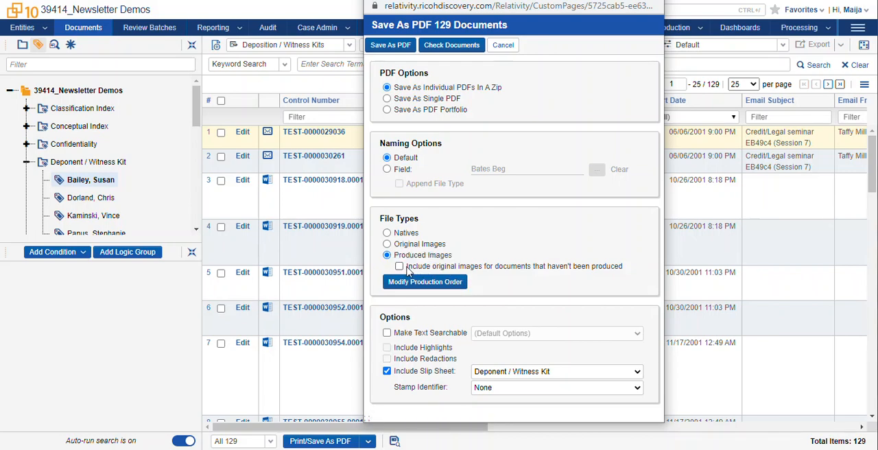
left_click(400, 266)
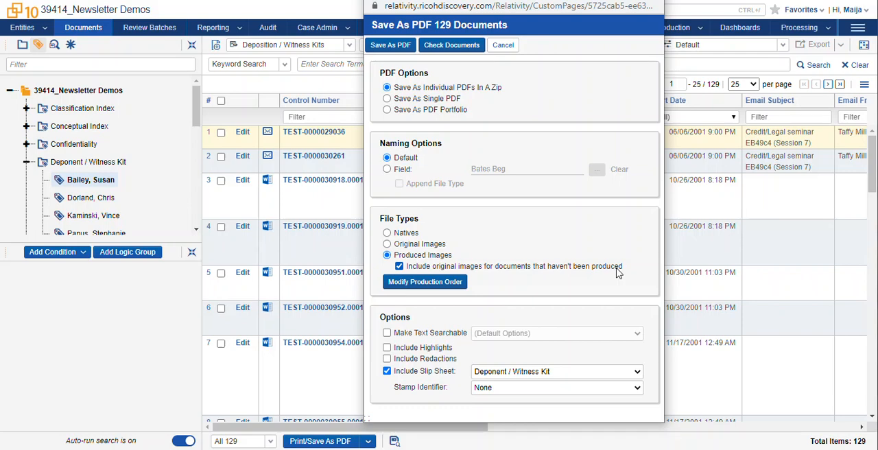
mouse_move(478, 278)
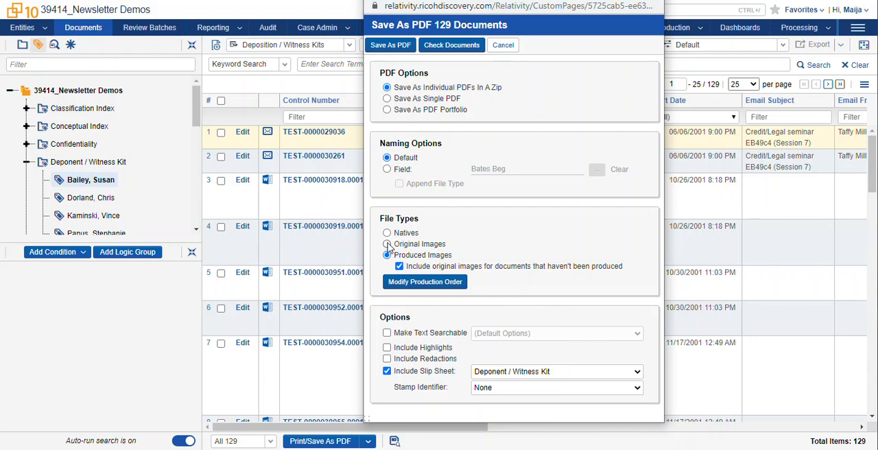
left_click(387, 244)
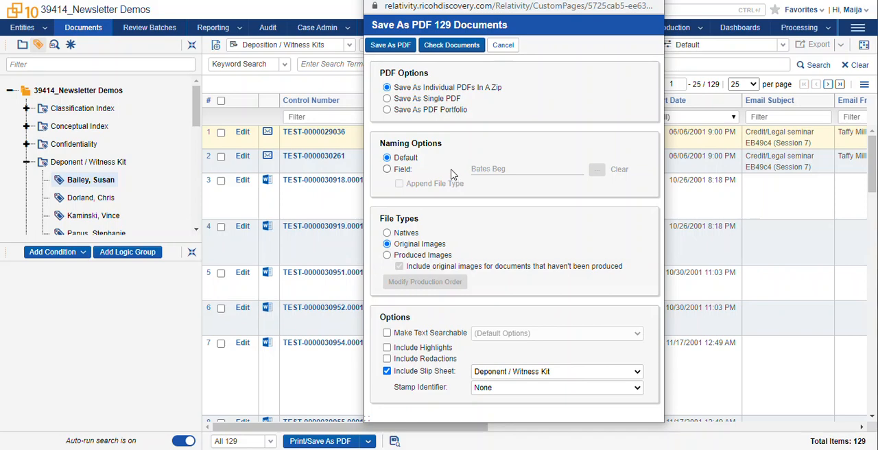
Run Save As PDF for the 129 documents, download the zip and close the notice
left_click(390, 44)
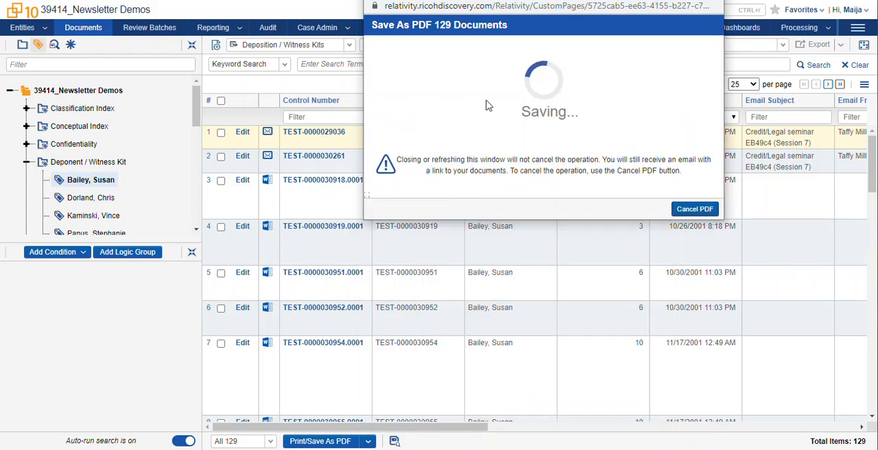
mouse_move(576, 130)
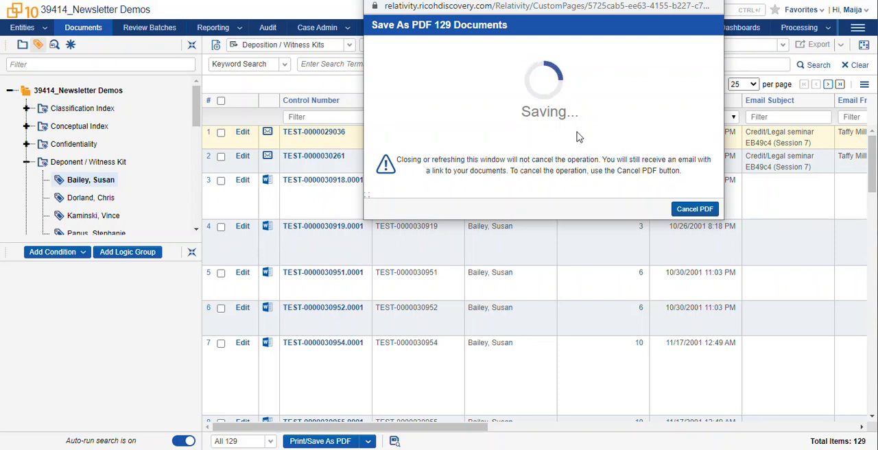
mouse_move(387, 216)
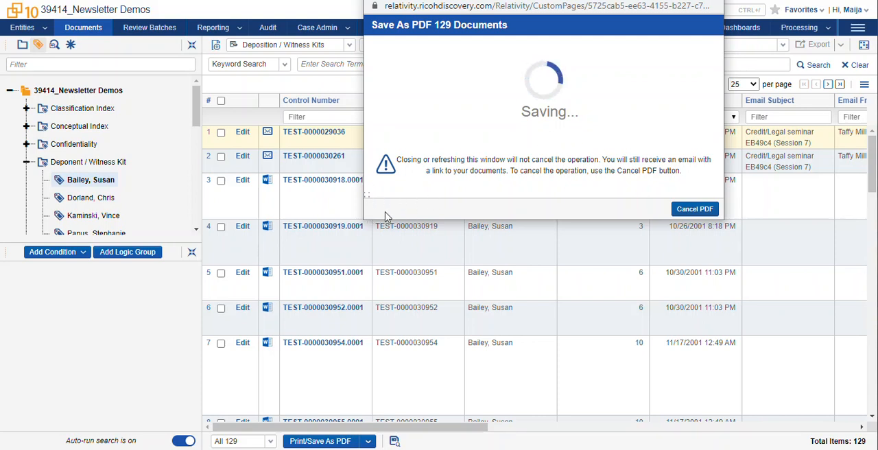
mouse_move(376, 190)
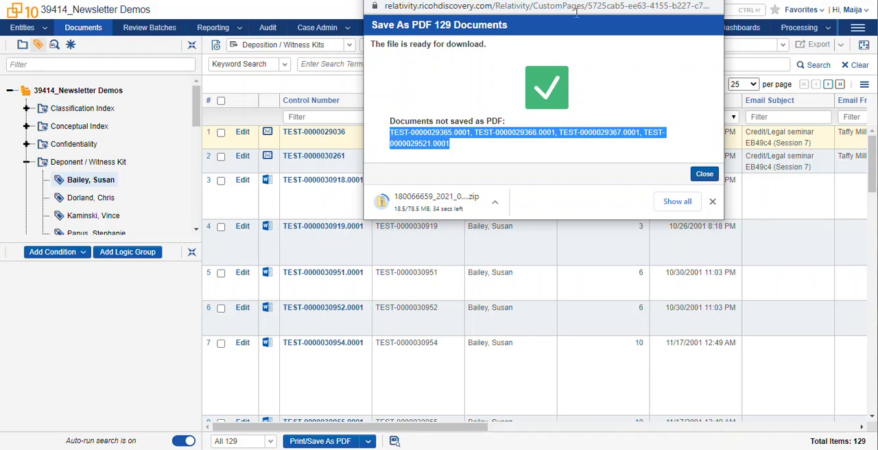
left_click(704, 173)
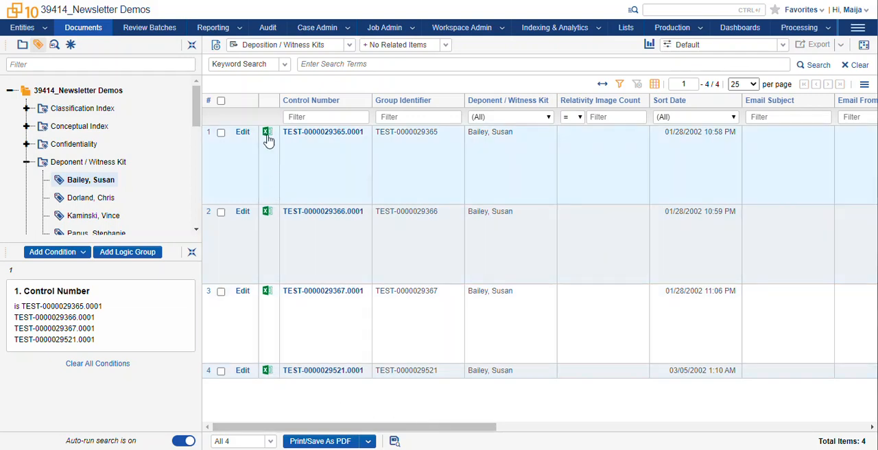
mouse_move(625, 396)
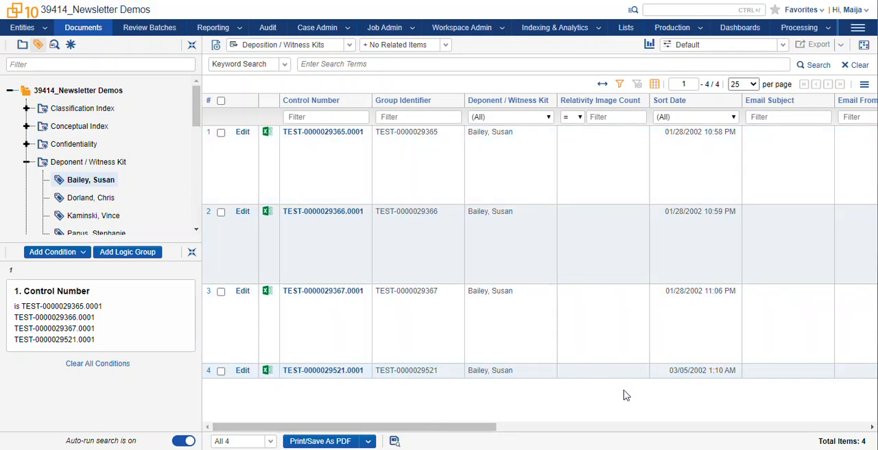
mouse_move(626, 404)
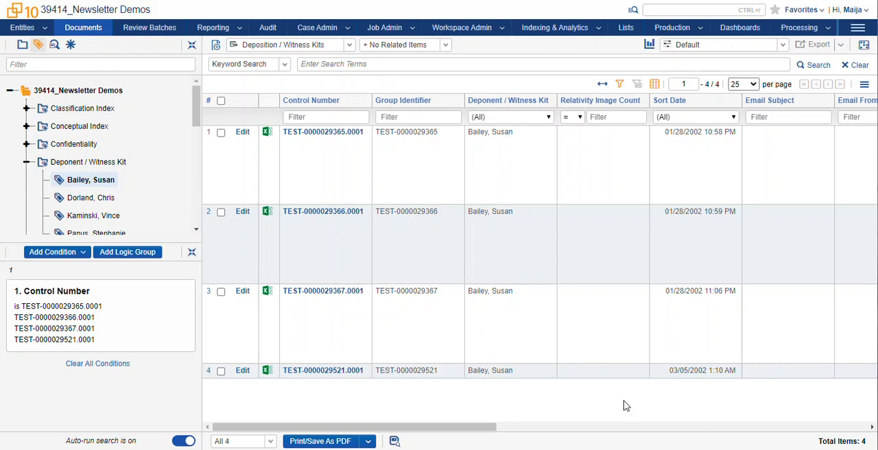
mouse_move(266, 371)
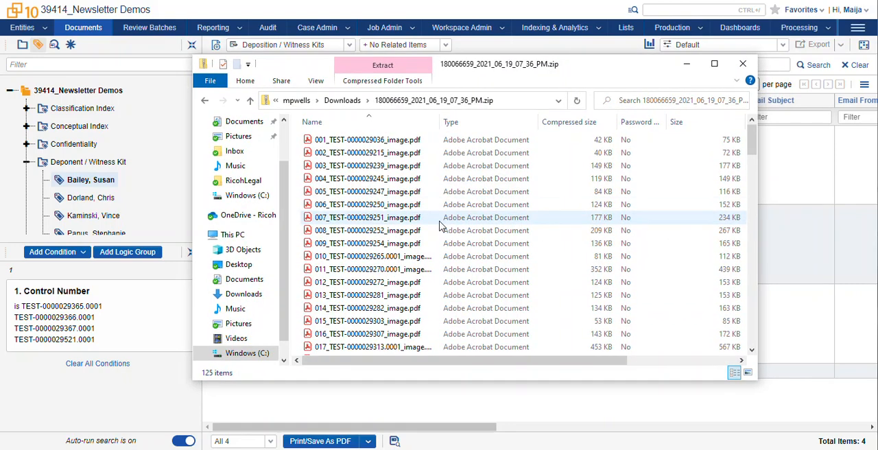
Open 118_TEST-0000030956.0001_image.pdf from the downloaded zip
scroll("down", 3)
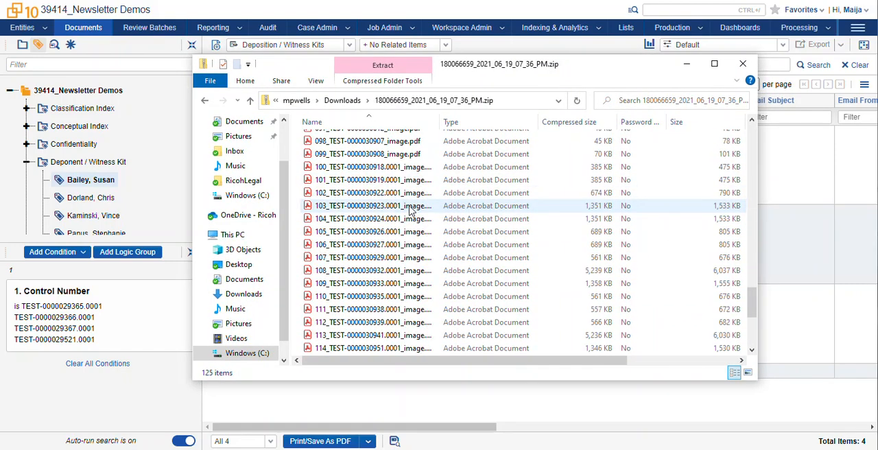
double_click(374, 206)
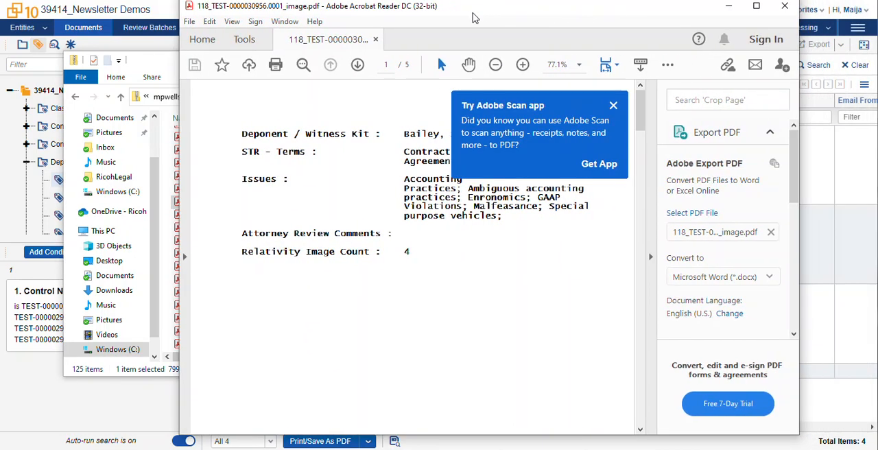
mouse_move(592, 104)
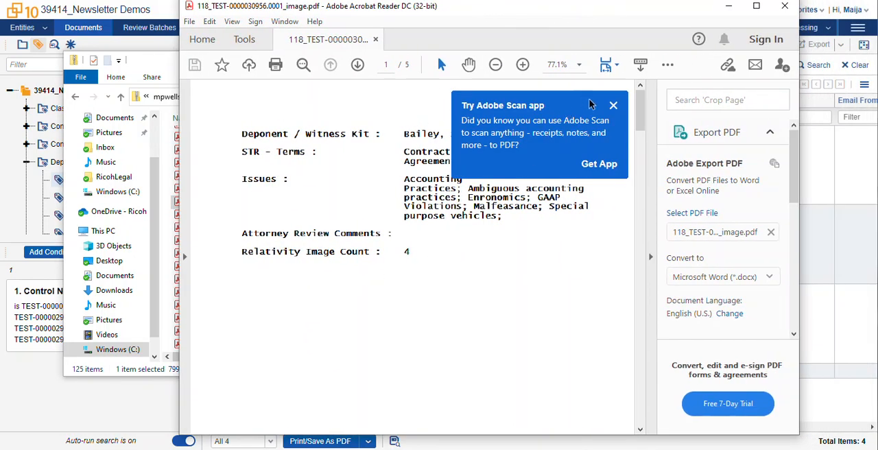
Review the exported PDF's slip sheet and Enron guaranty pages in Acrobat Reader, then close it
left_click(612, 105)
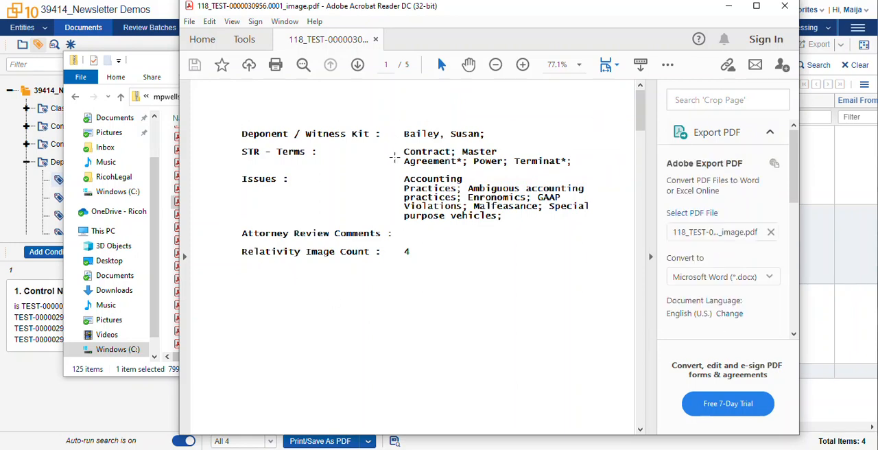
left_click(356, 64)
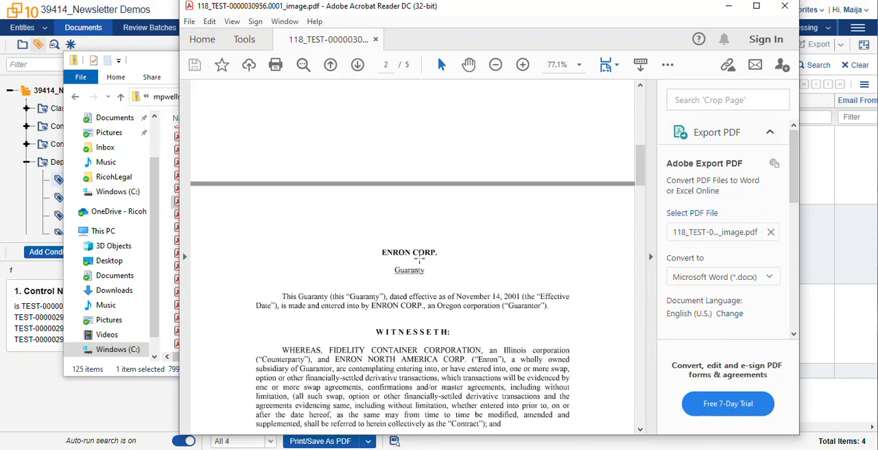
scroll("down", 3)
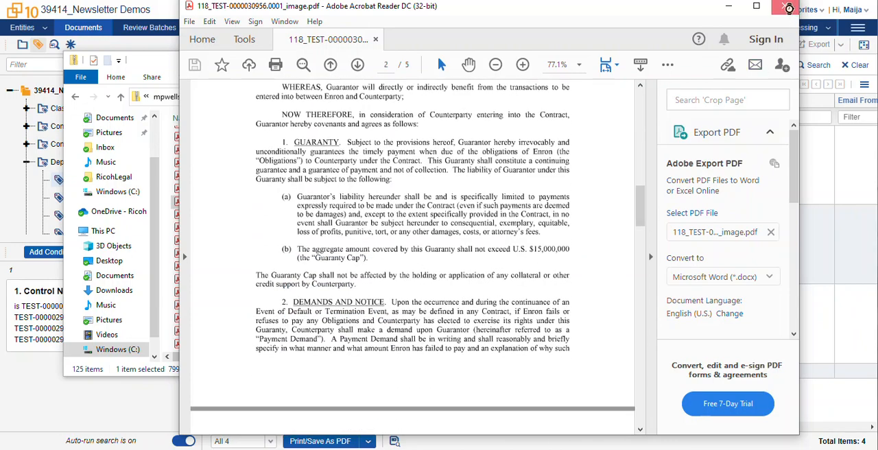
left_click(788, 5)
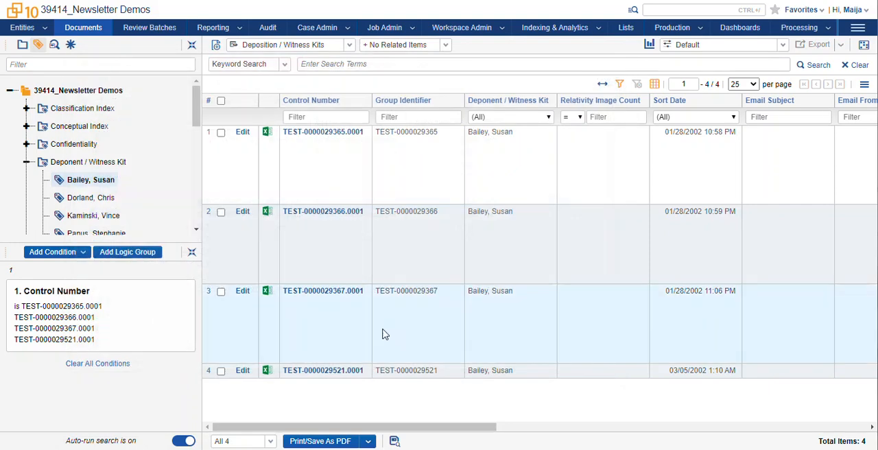